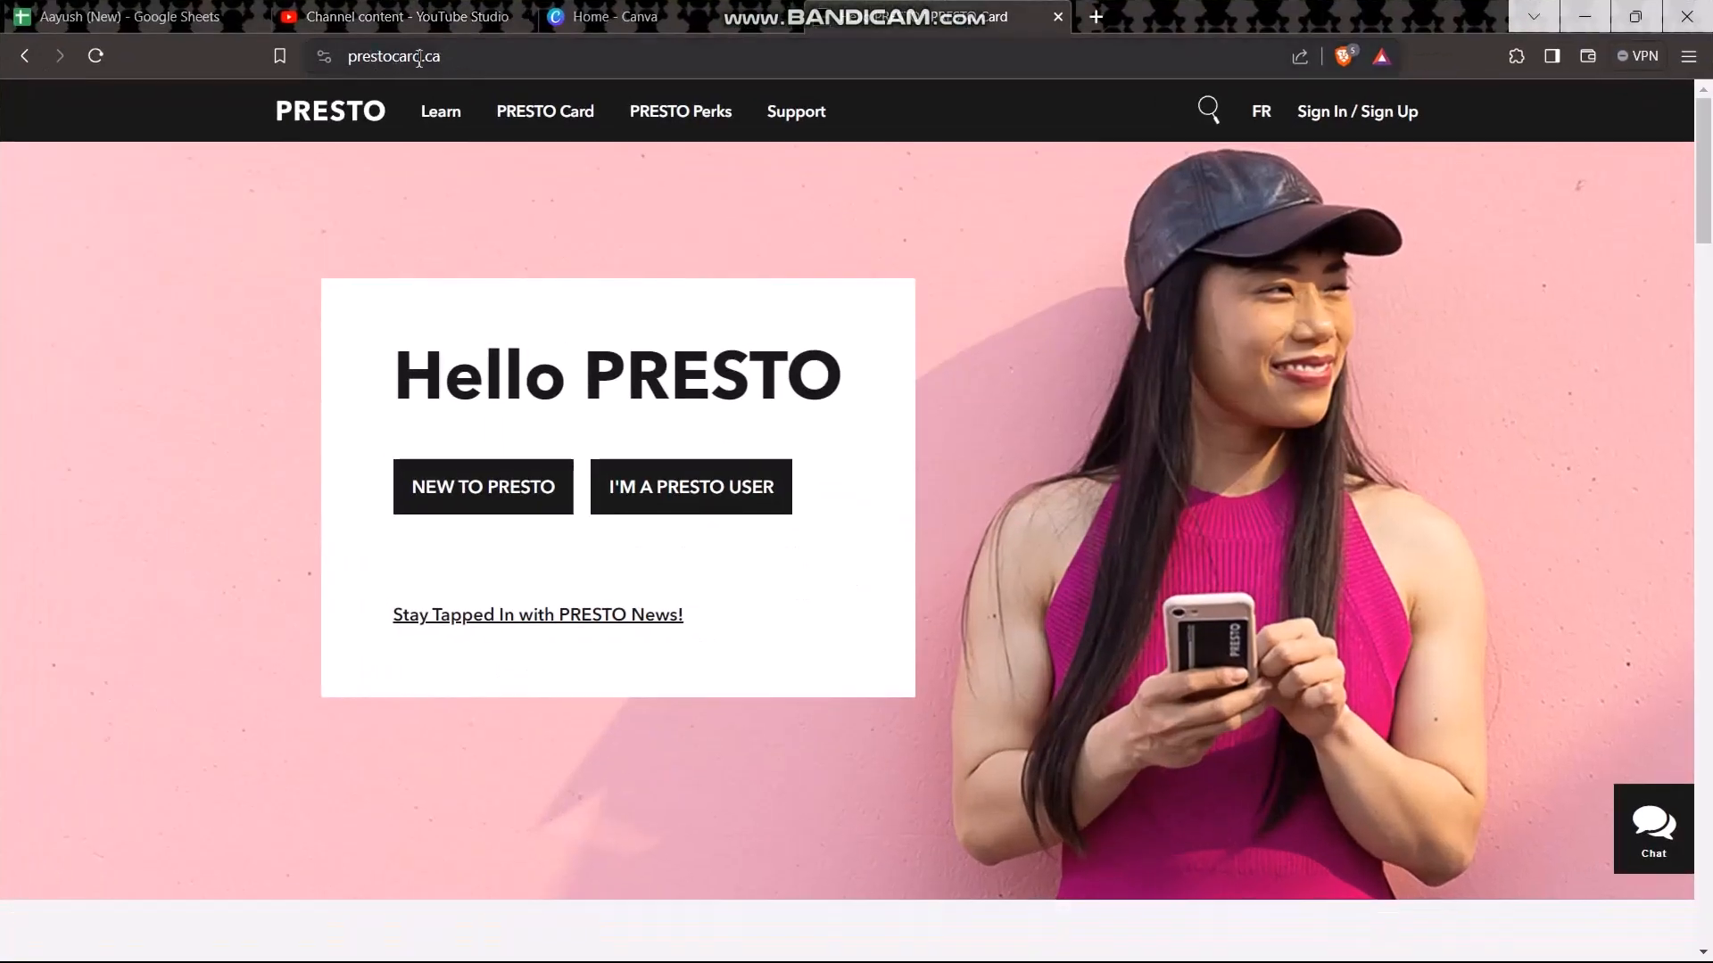
{"action": "mouse_move", "coordinate": [468, 61]}
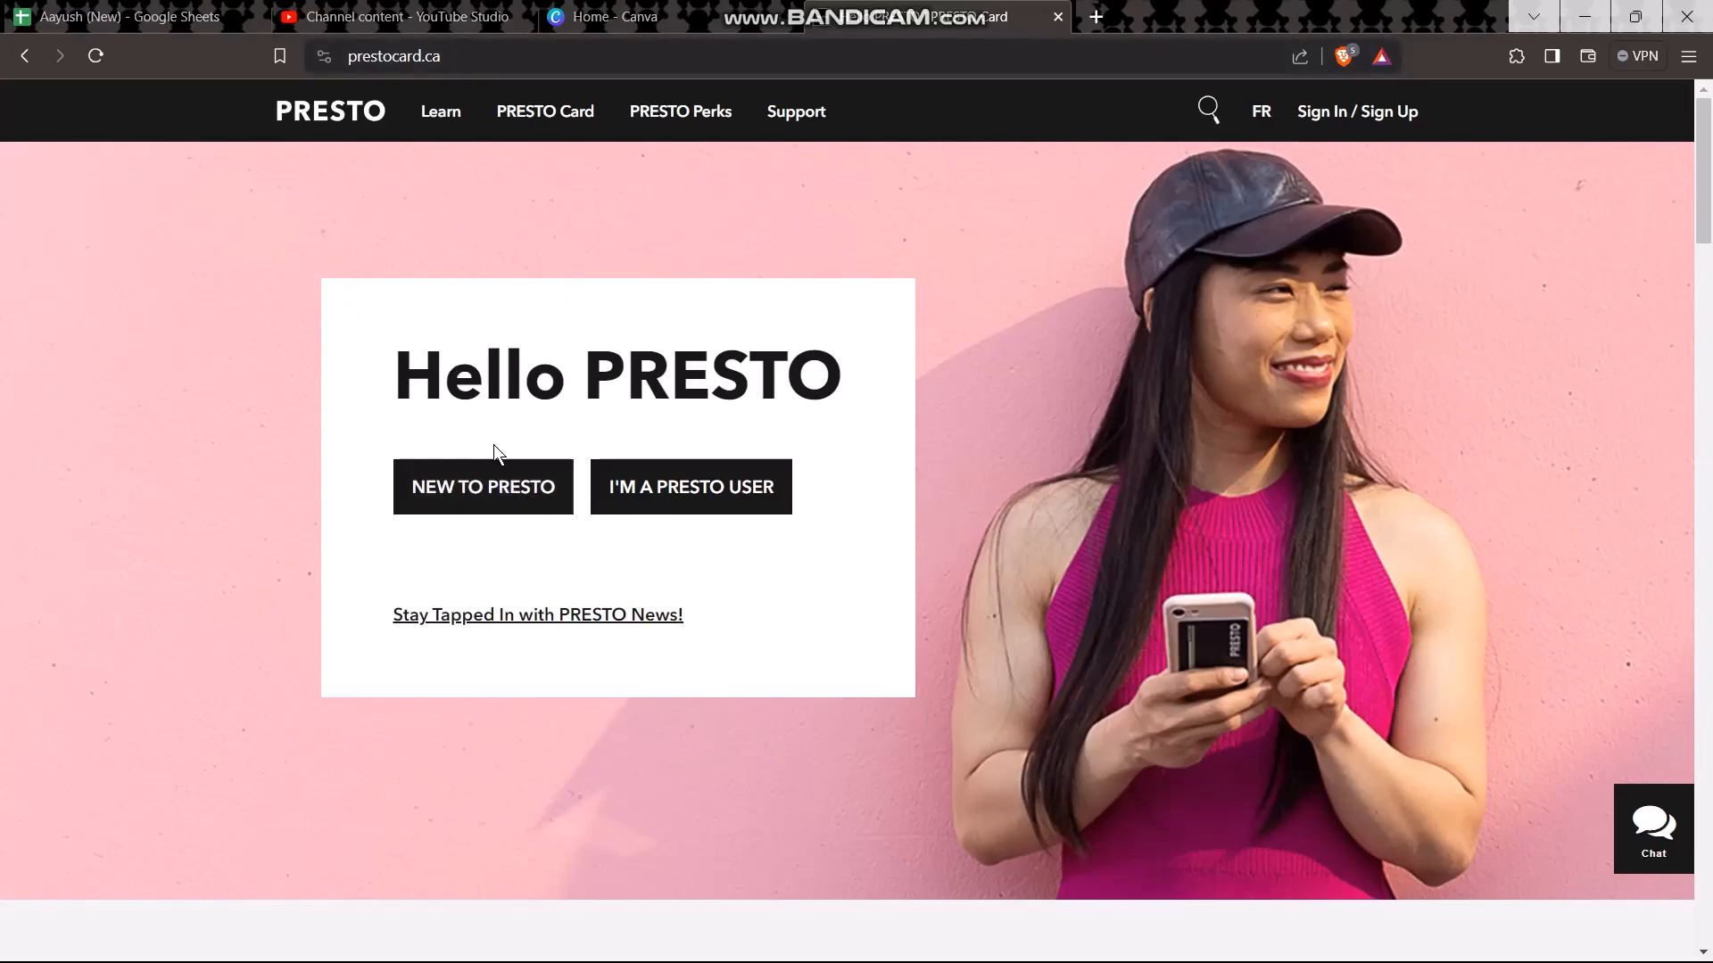
{"action": "mouse_move", "coordinate": [976, 237]}
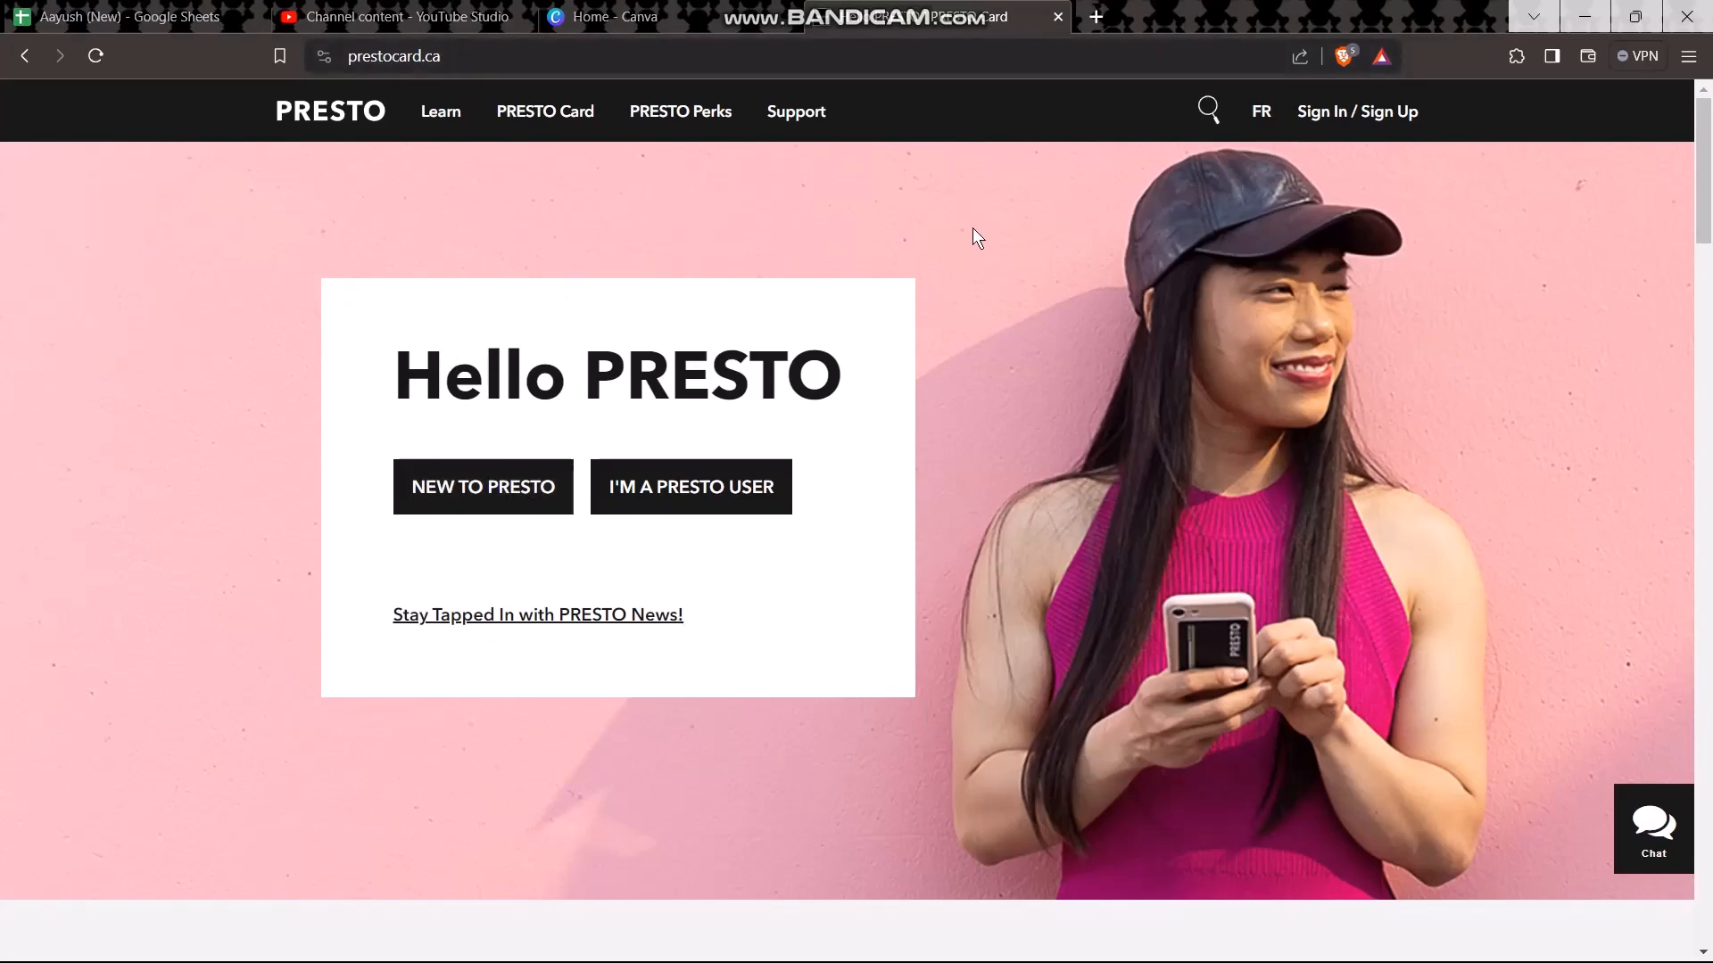
{"action": "mouse_move", "coordinate": [1393, 114]}
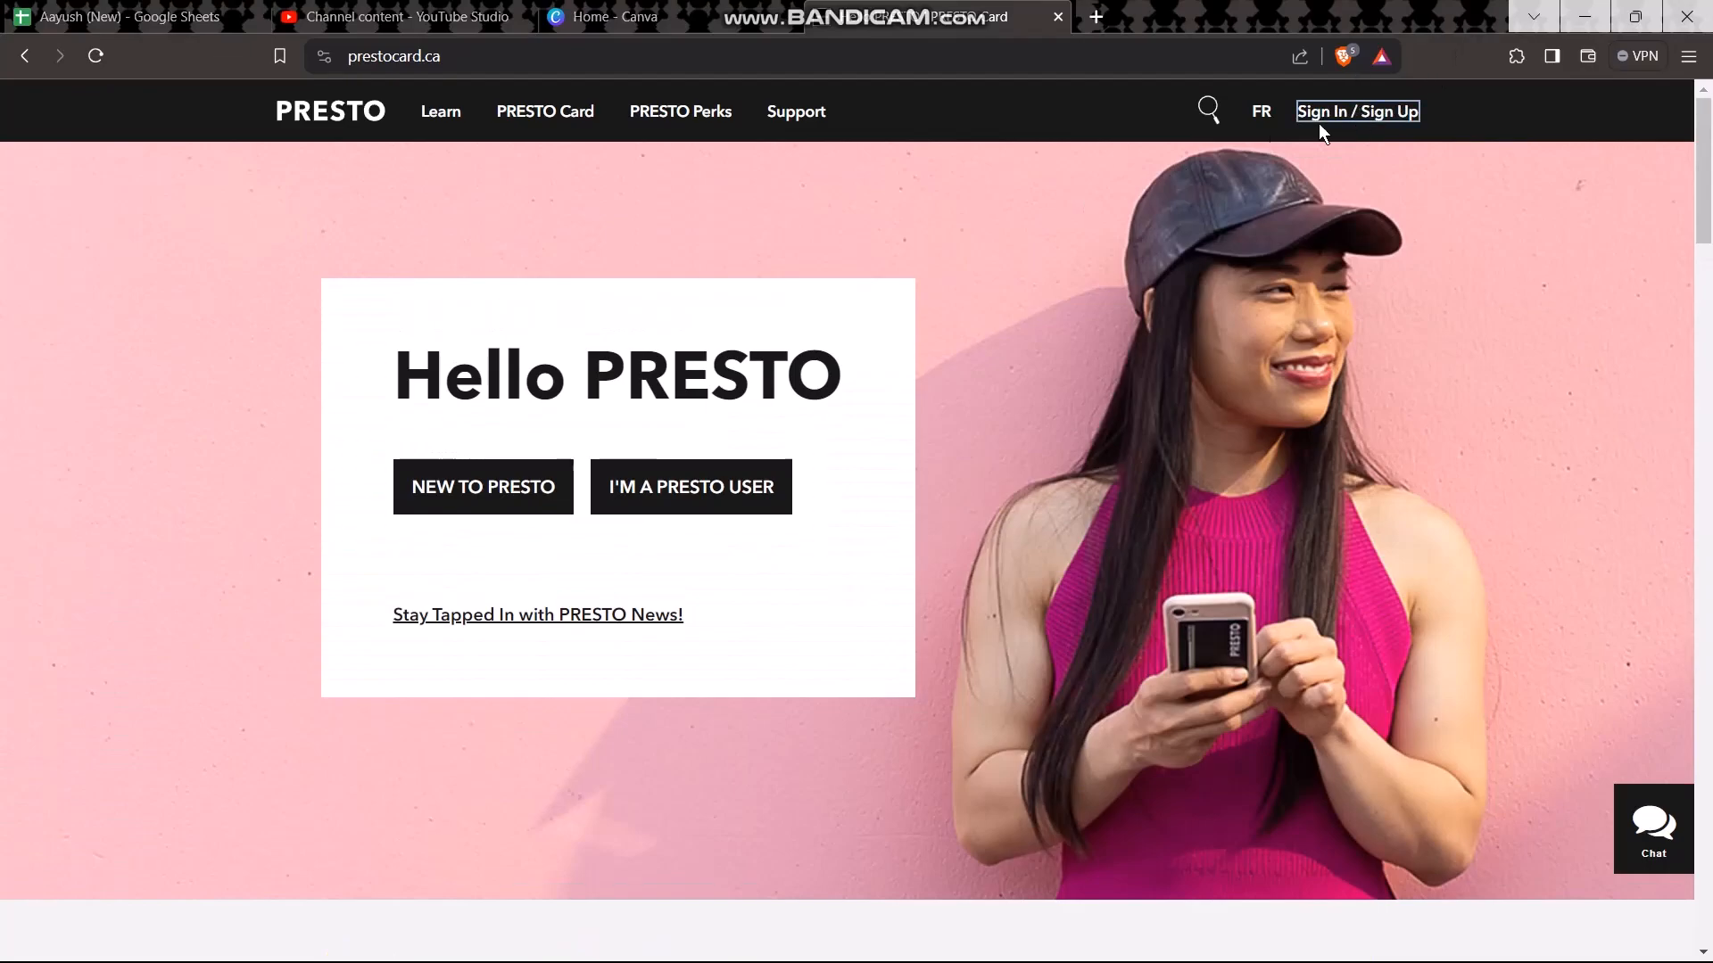
- Go to the PRESTO Account Sign In page from the header's Sign In / Sign Up link
{"action": "left_click", "coordinate": [1356, 110]}
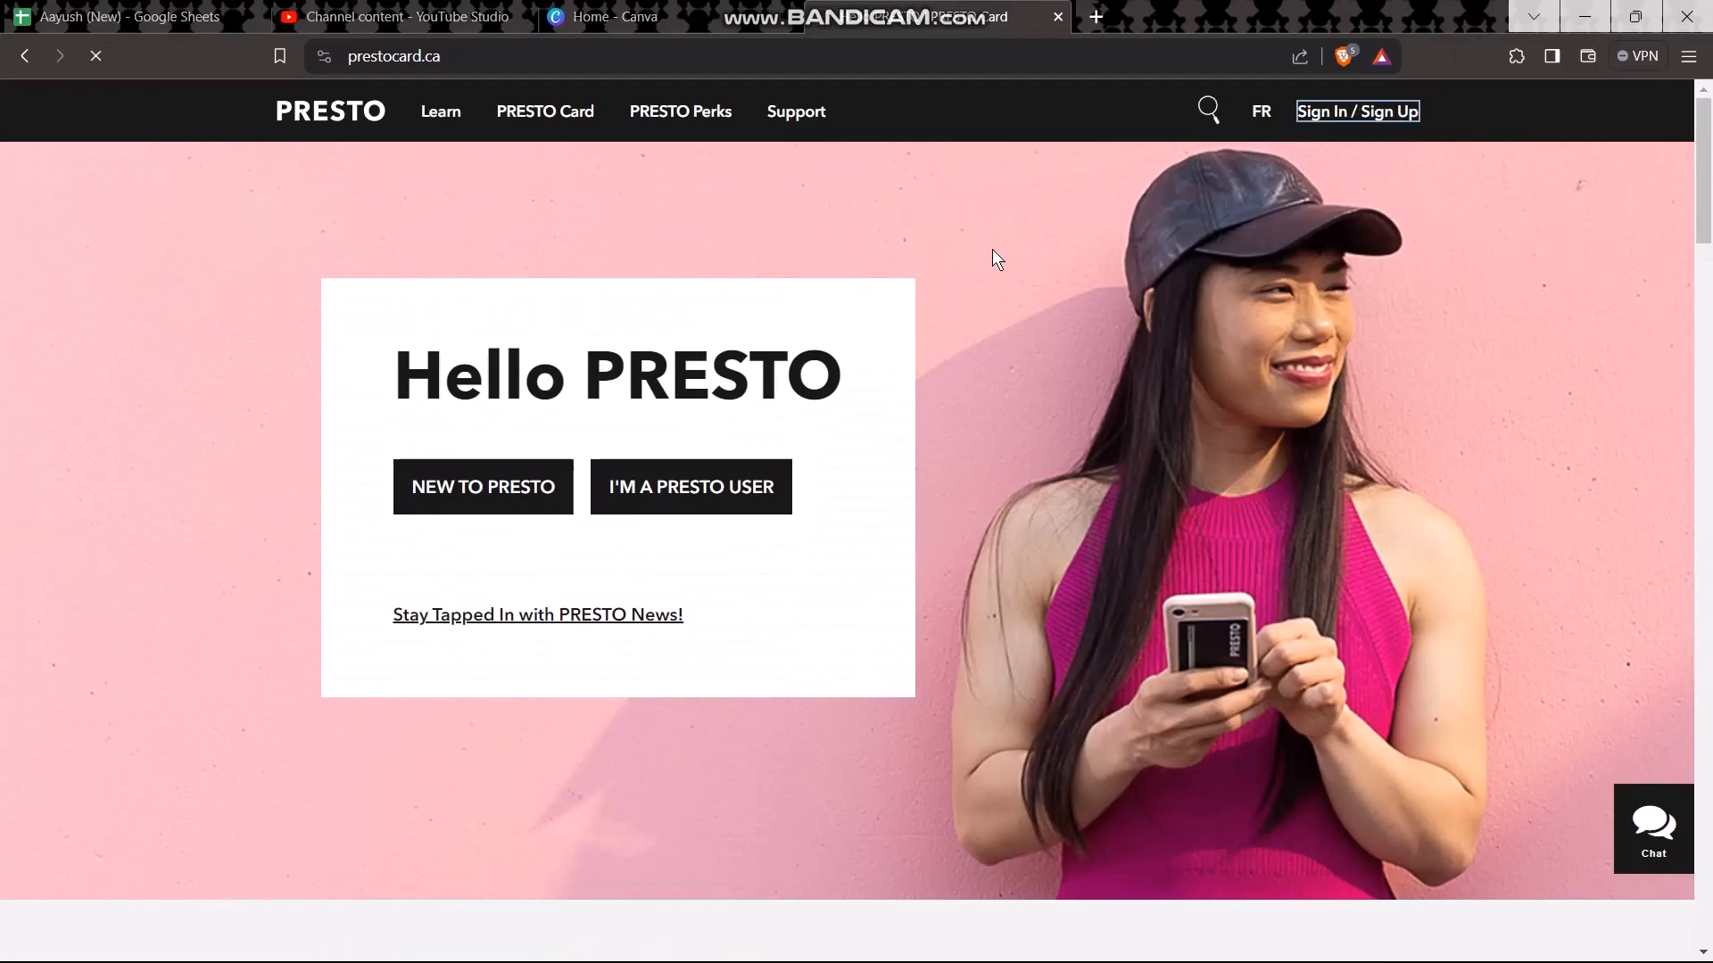
{"action": "left_click", "coordinate": [1356, 111]}
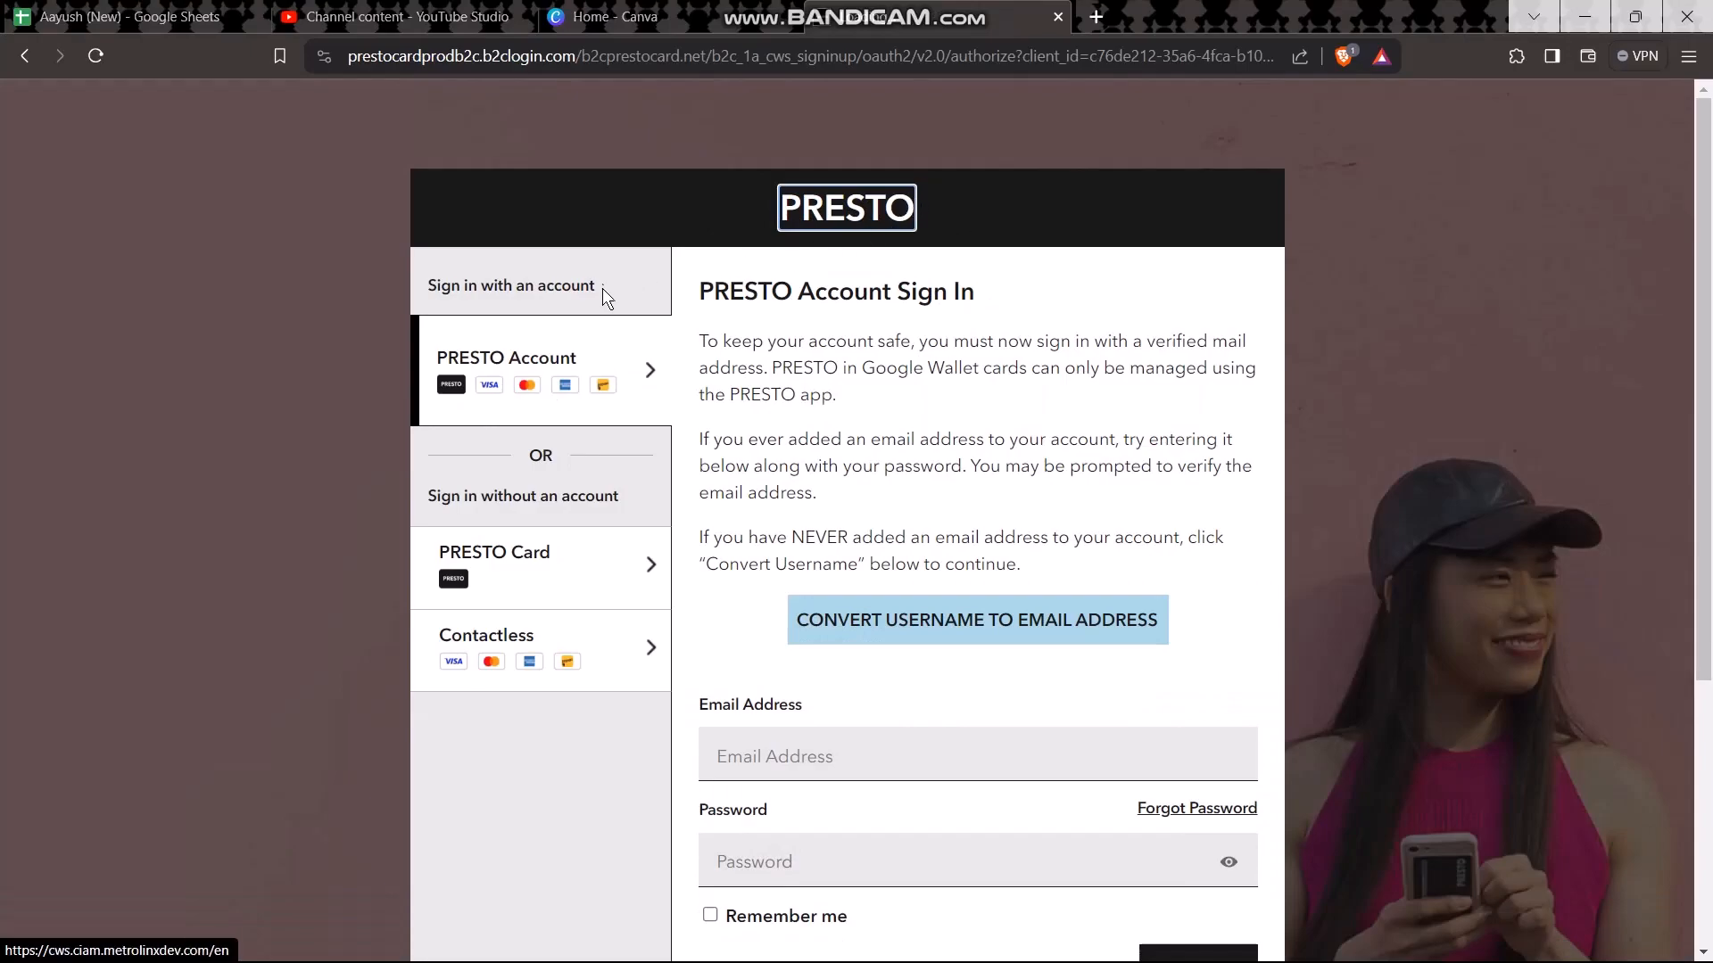
{"action": "scroll", "scroll_direction": "down", "scroll_amount": 3}
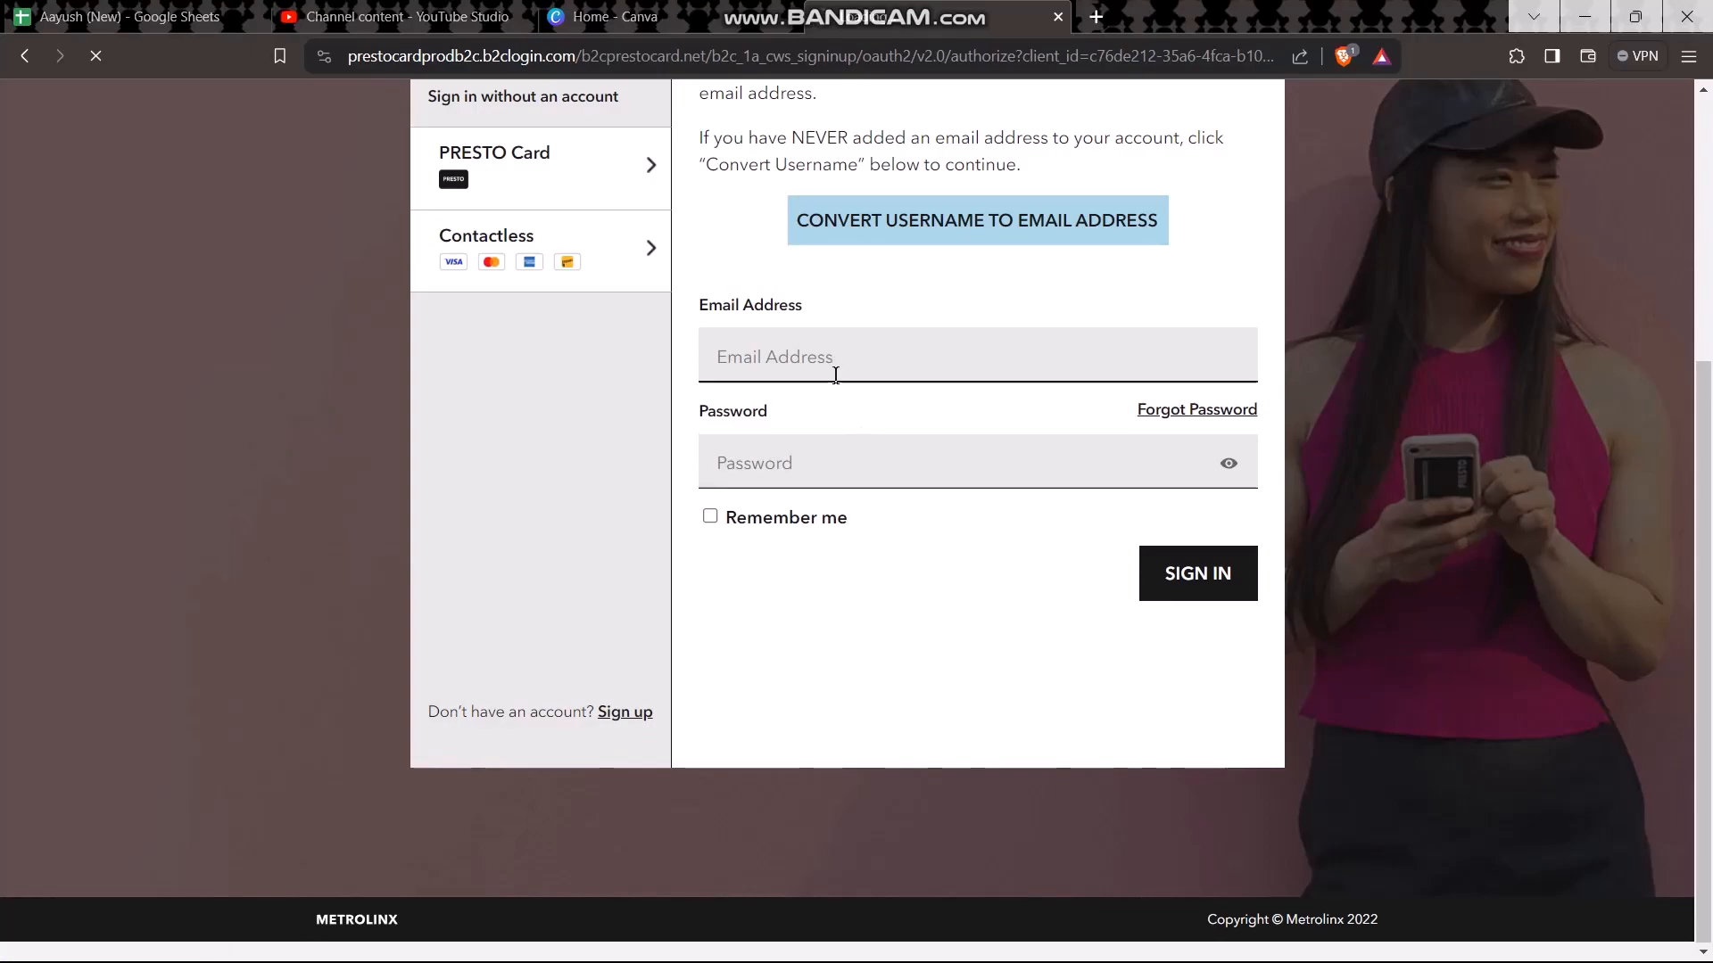
- Begin Account Creation via the Sign up link and tick 'I agree to the Terms and Conditions'
{"action": "left_click", "coordinate": [624, 712]}
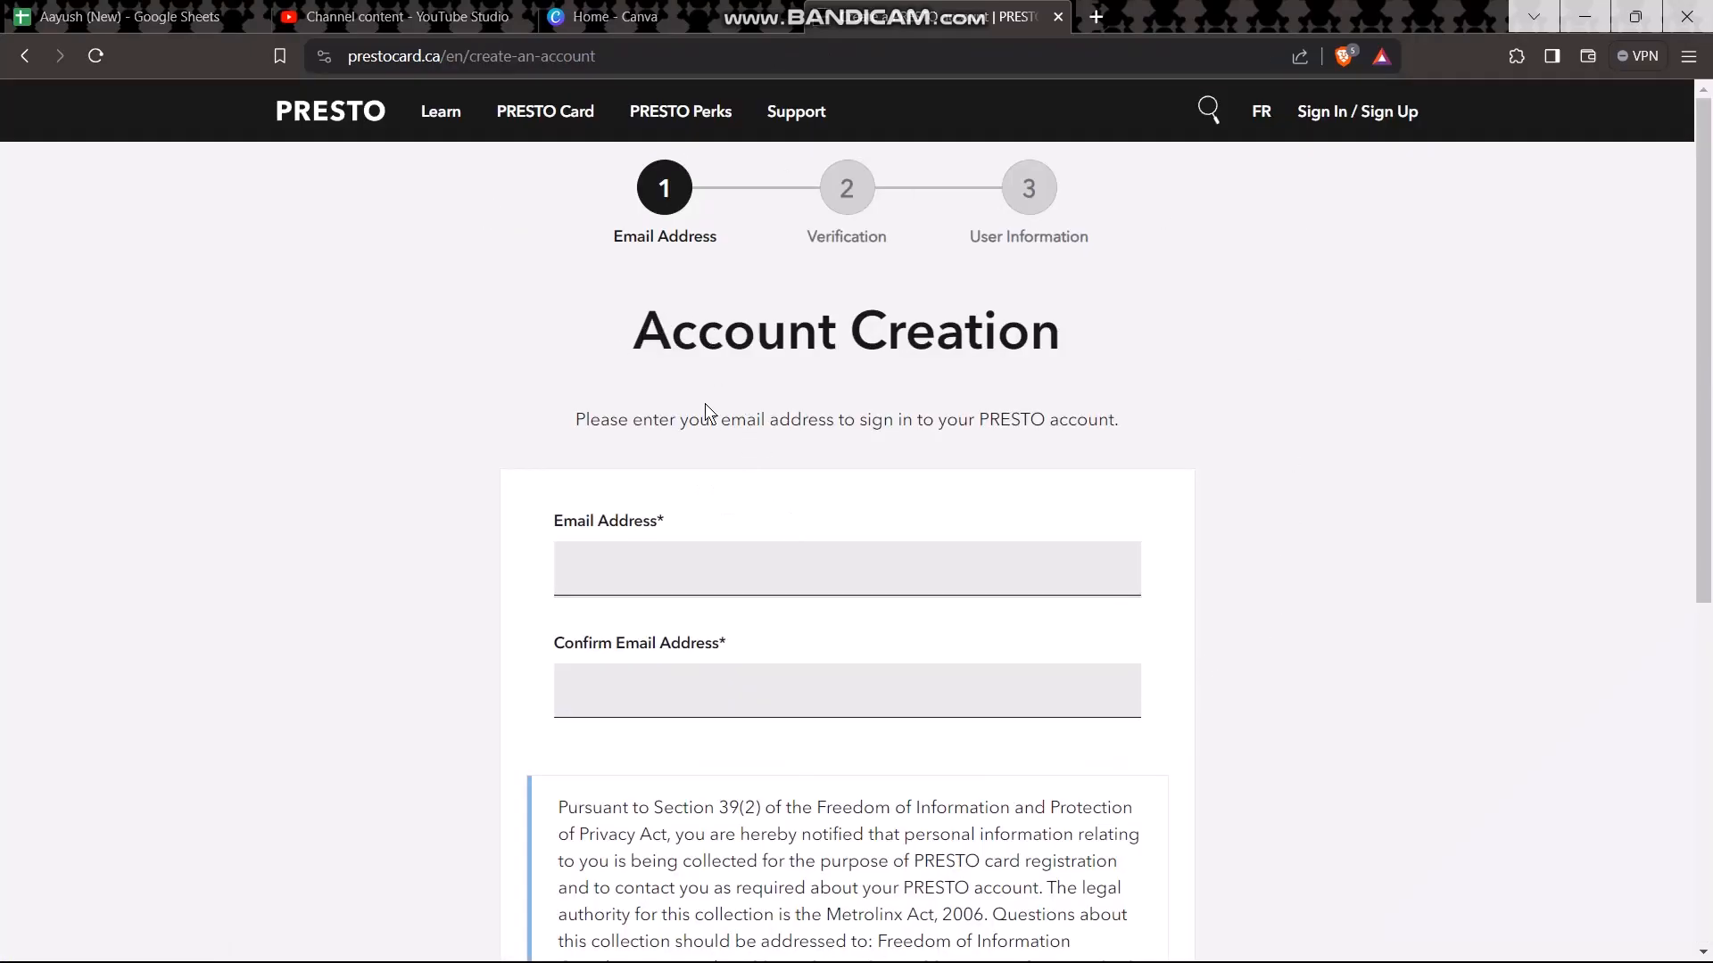
{"action": "scroll", "scroll_direction": "down", "scroll_amount": 3}
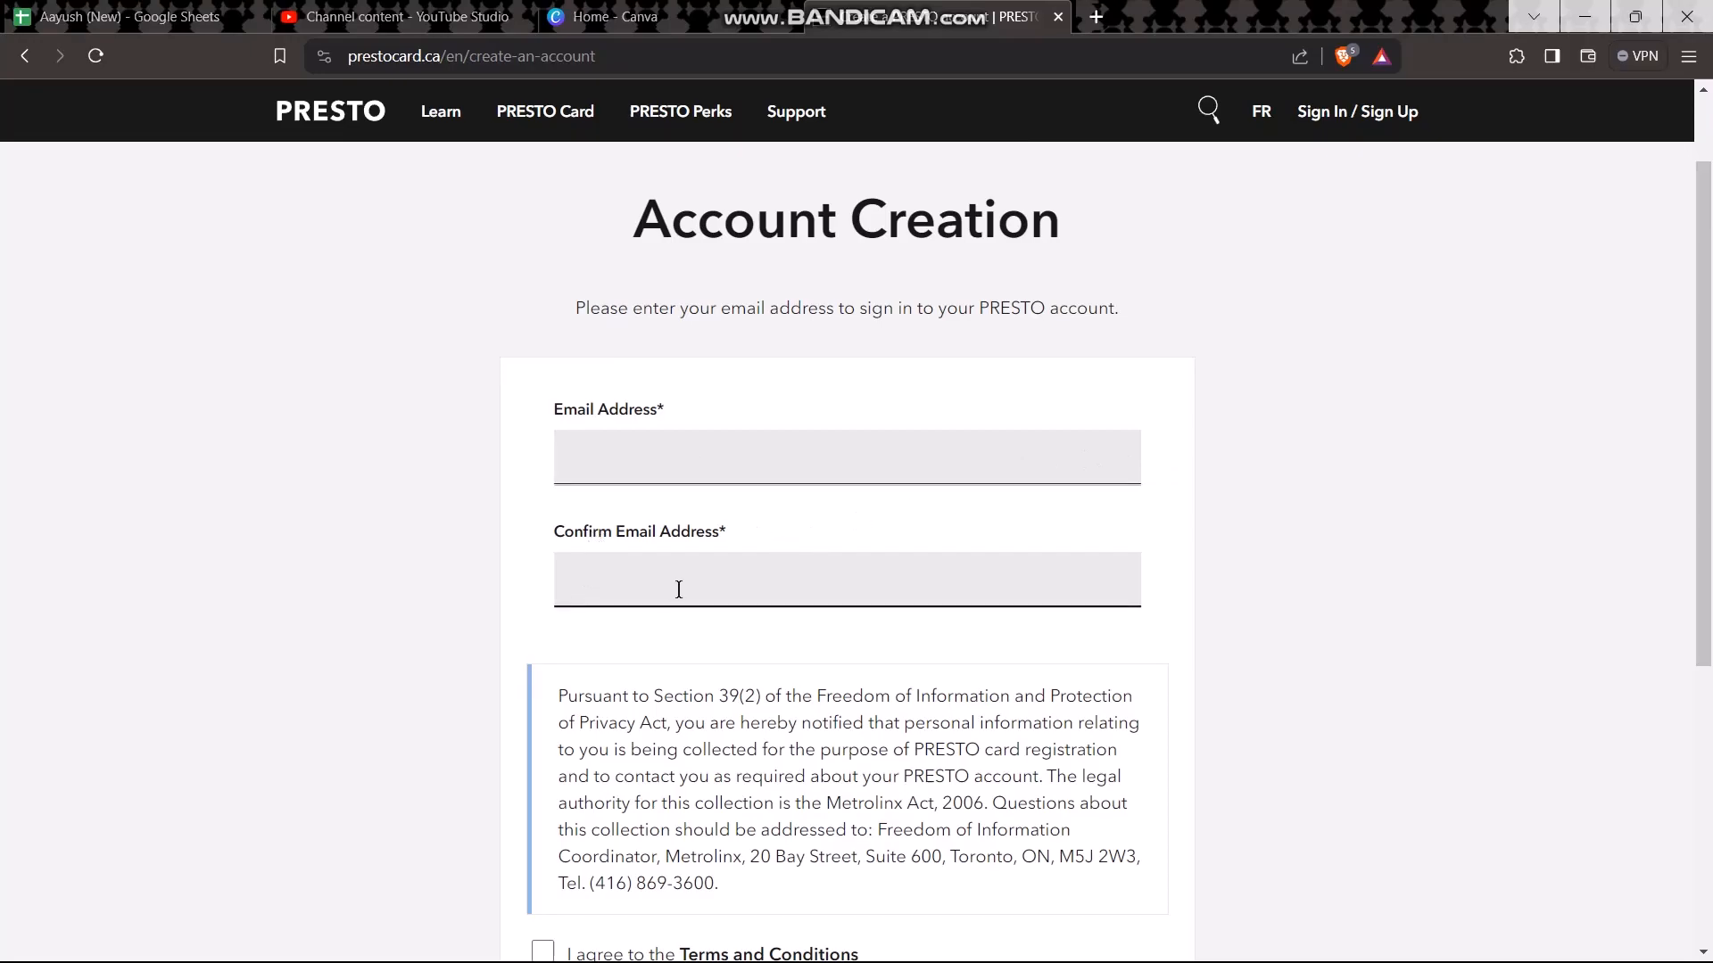
{"action": "scroll", "scroll_direction": "down", "scroll_amount": 3}
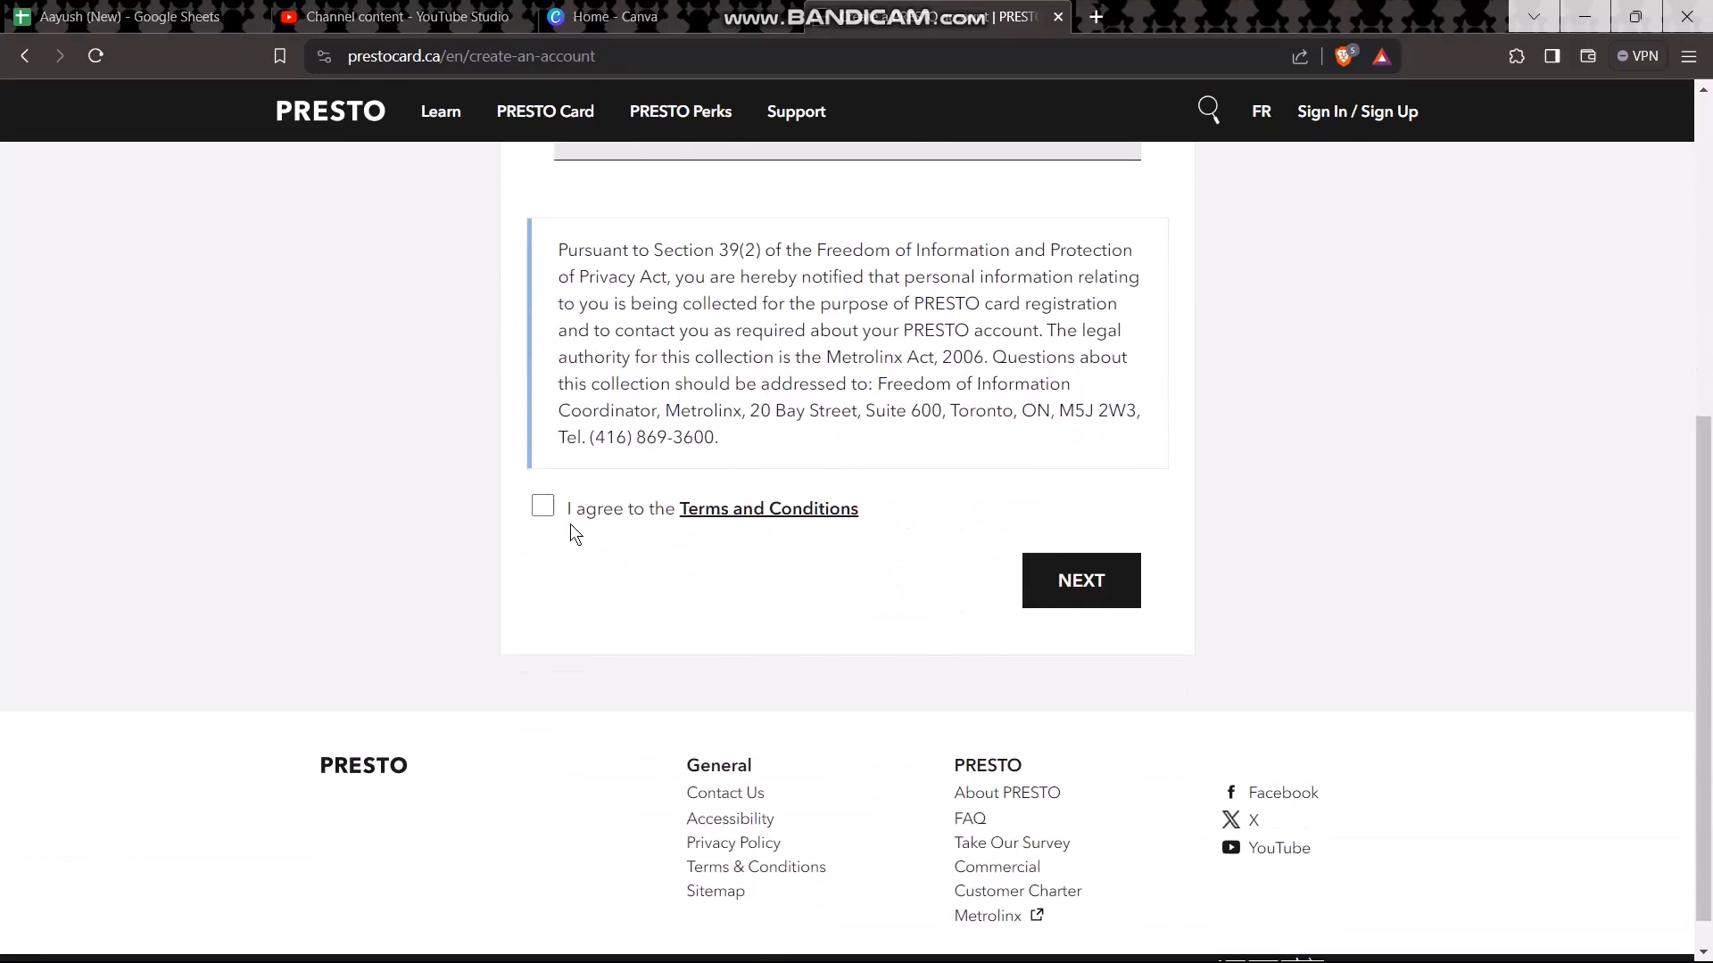
{"action": "left_click", "coordinate": [543, 505]}
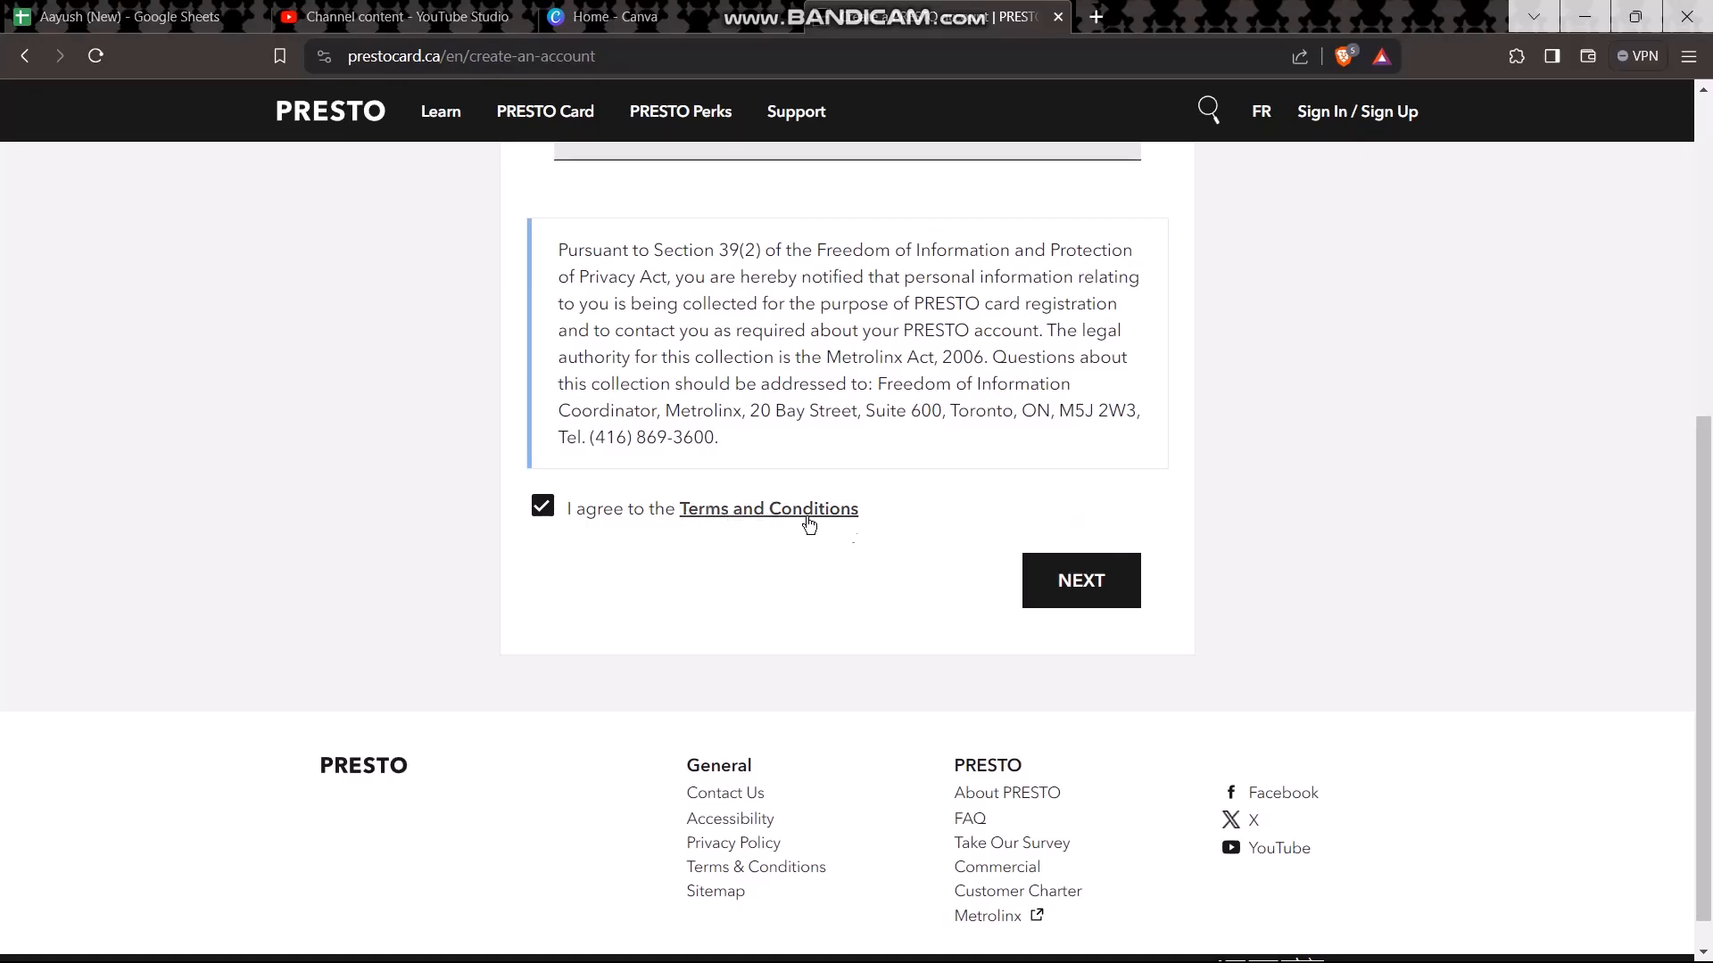
{"action": "scroll", "scroll_direction": "up", "scroll_amount": 3}
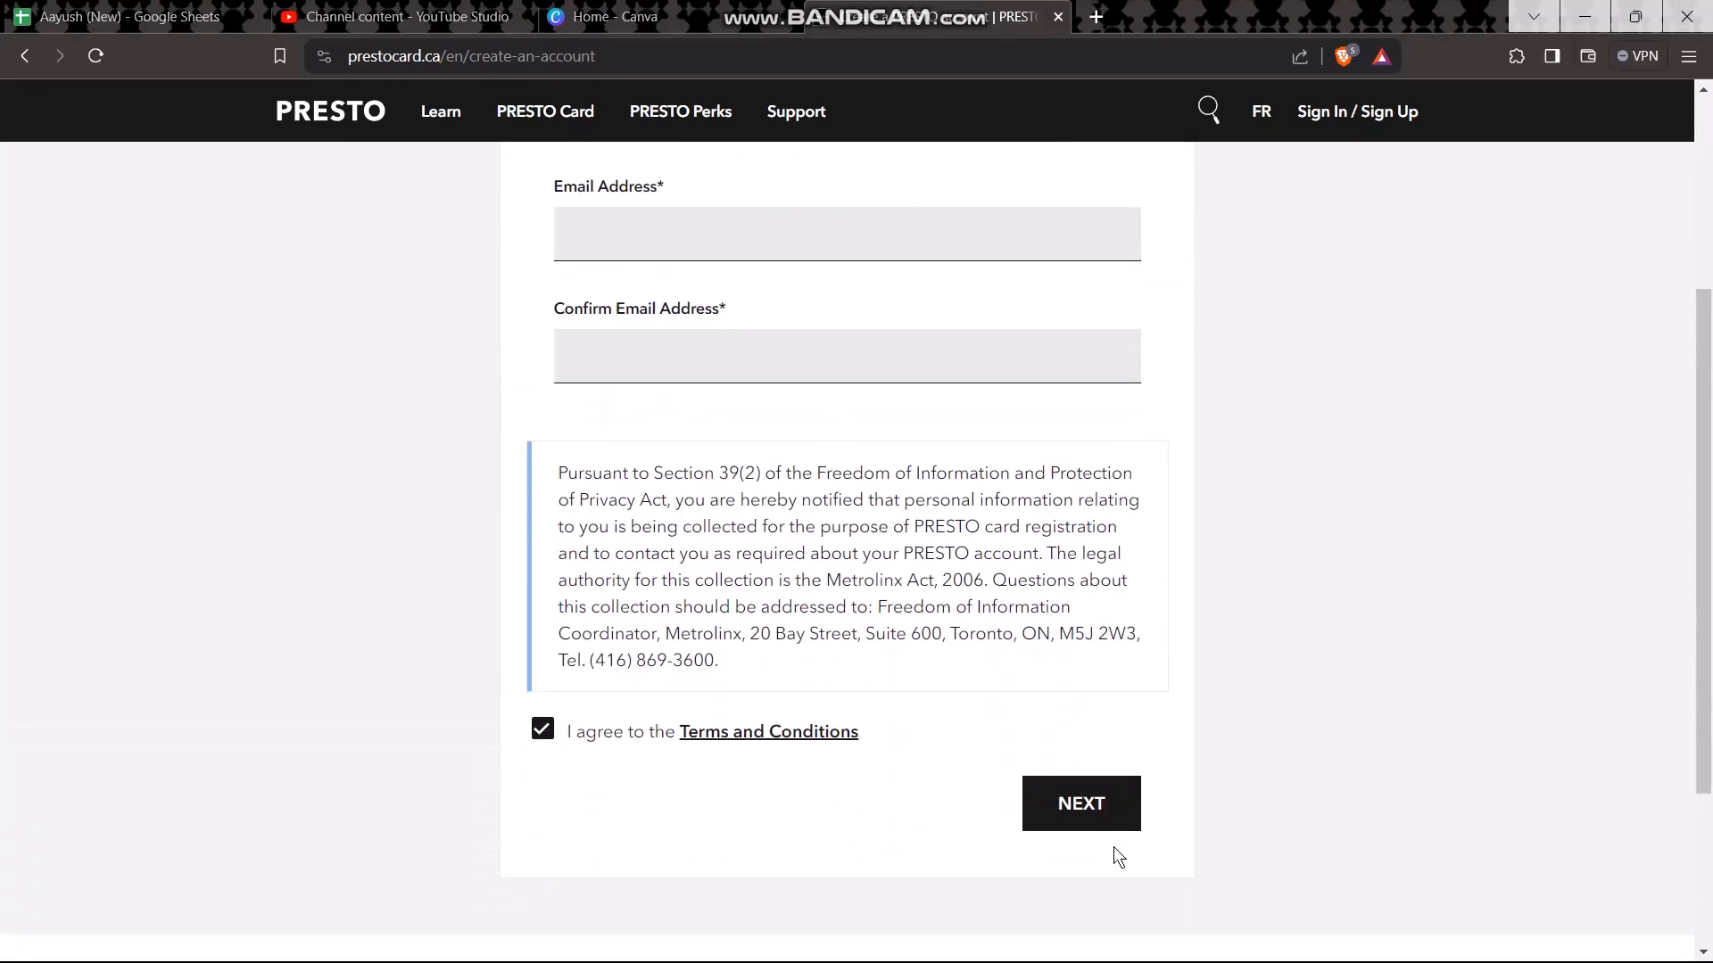
{"action": "scroll", "scroll_direction": "up", "scroll_amount": 3}
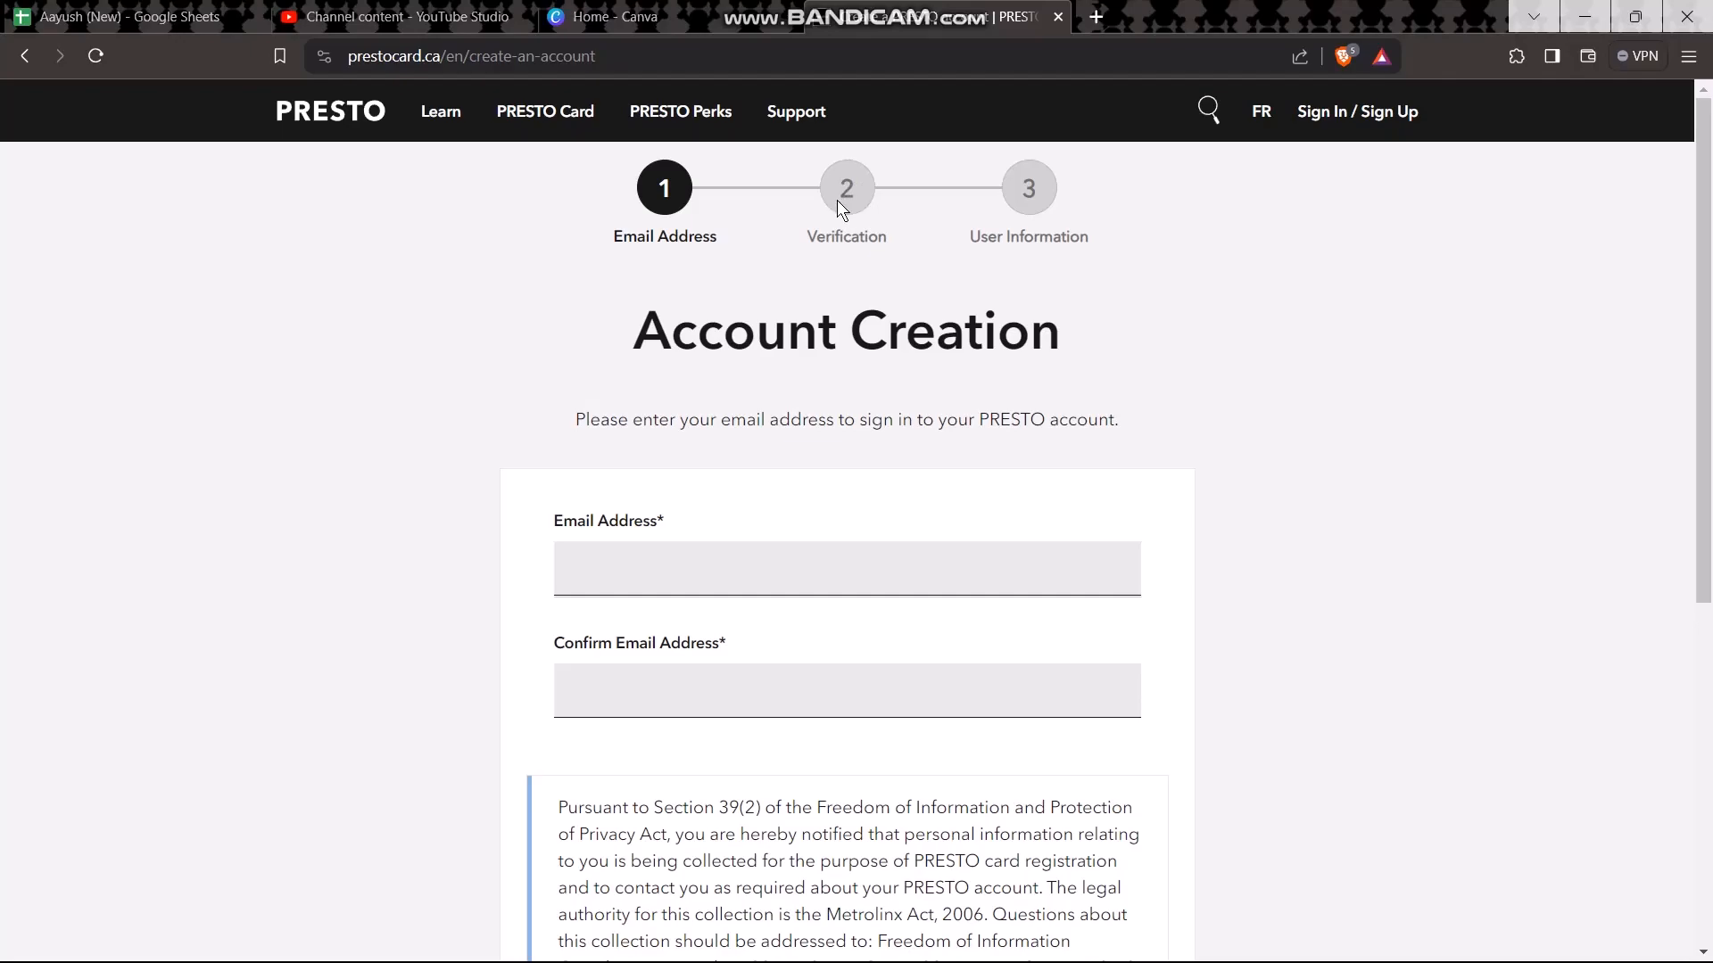
{"action": "mouse_move", "coordinate": [864, 202]}
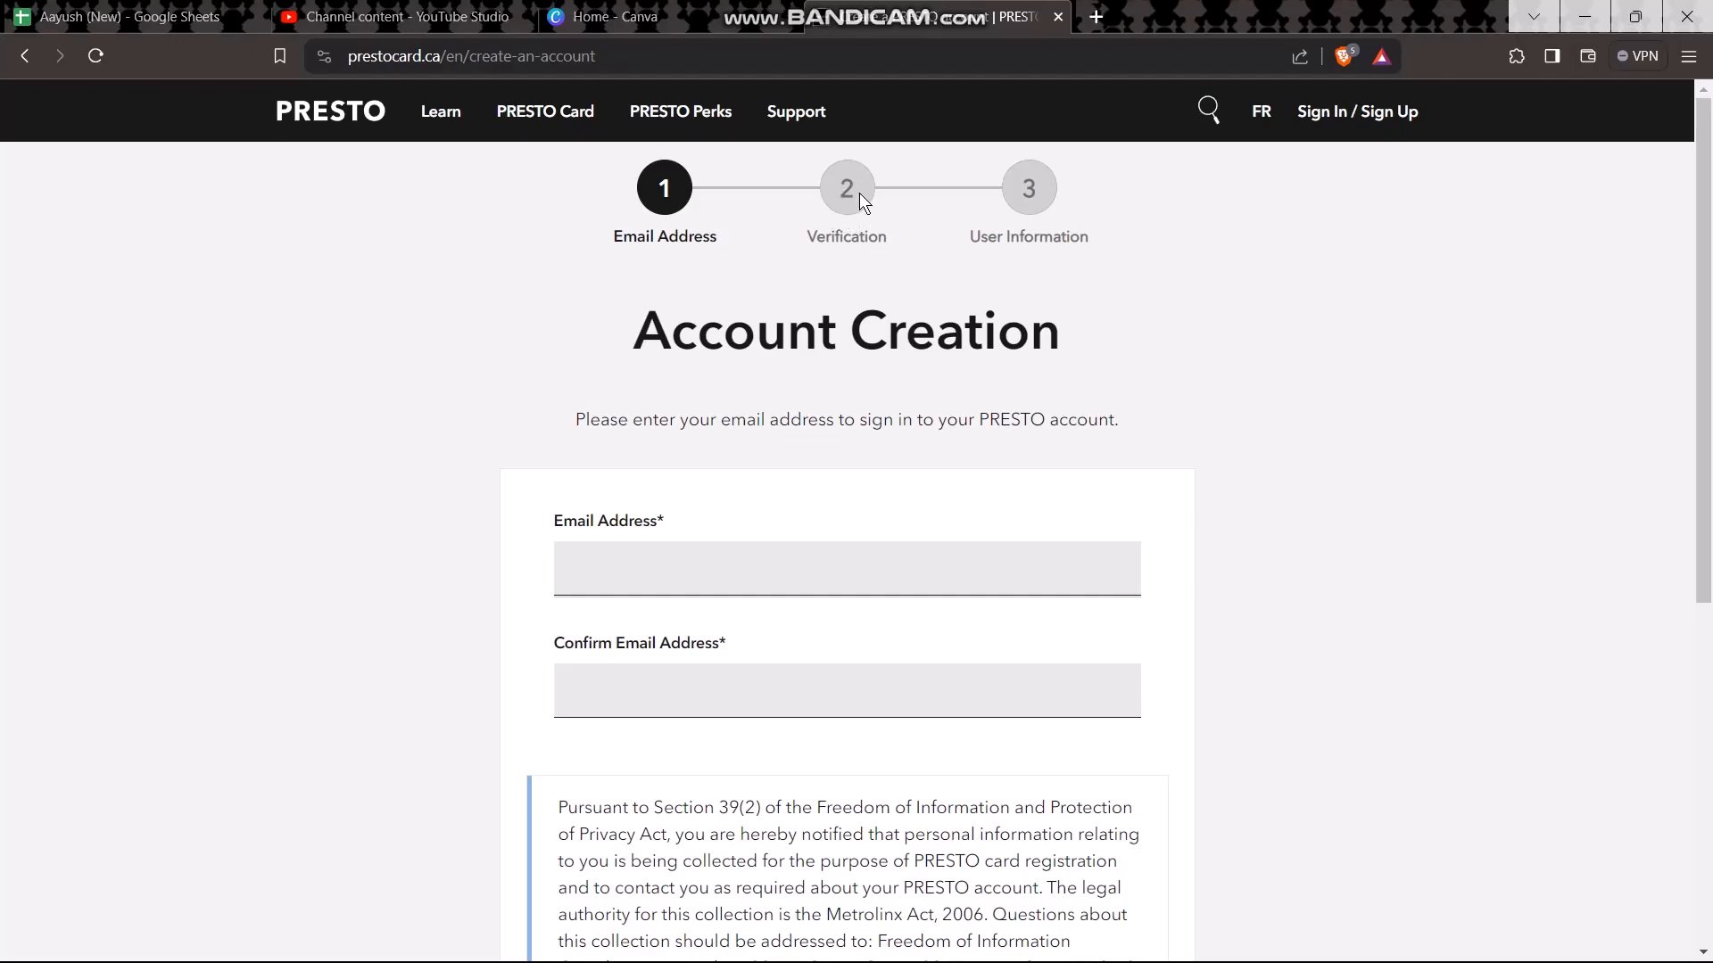
{"action": "mouse_move", "coordinate": [1024, 221]}
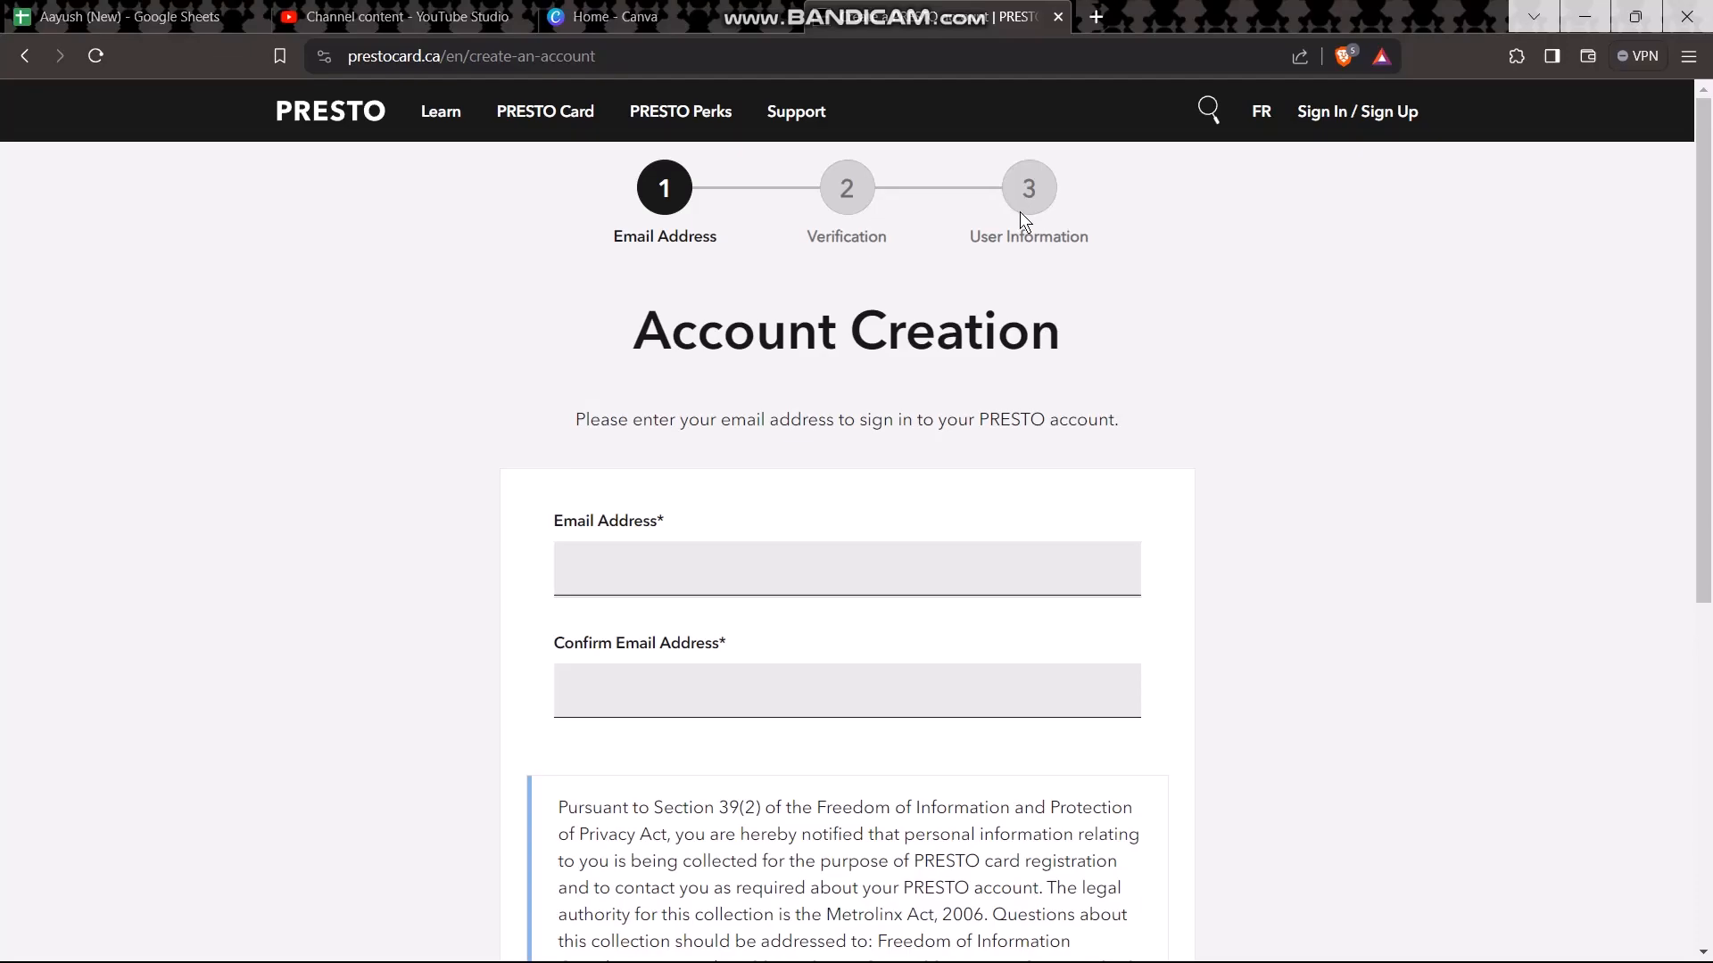
{"action": "mouse_move", "coordinate": [1024, 215]}
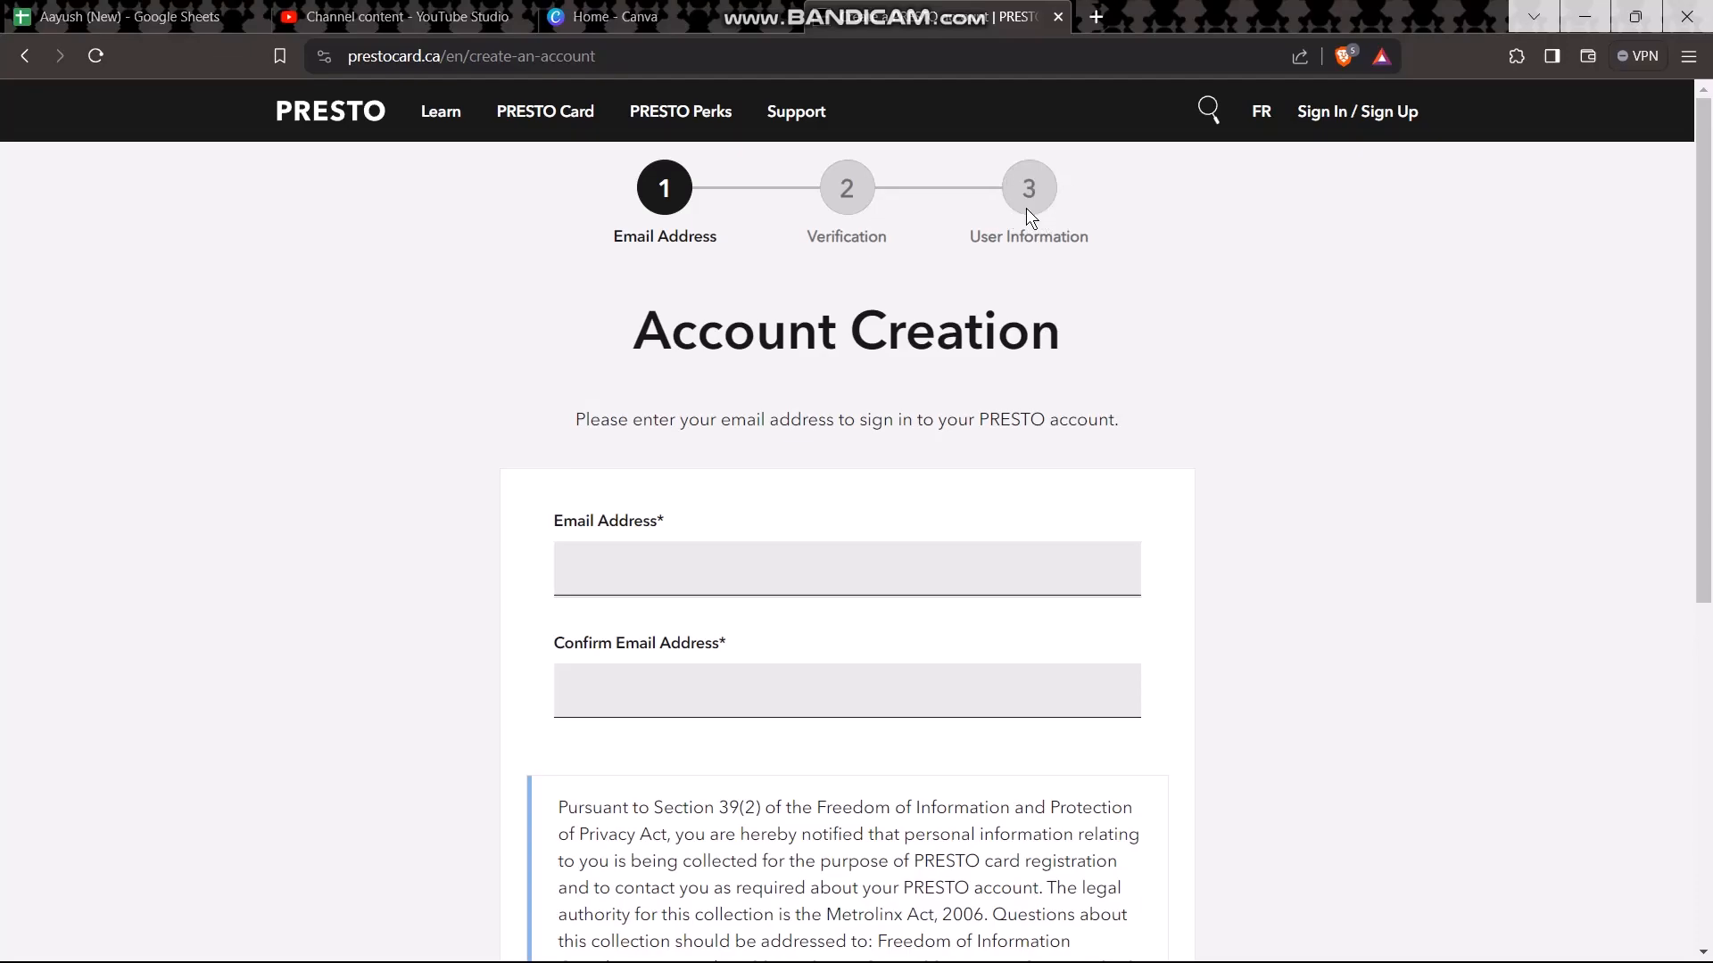
{"action": "mouse_move", "coordinate": [776, 334]}
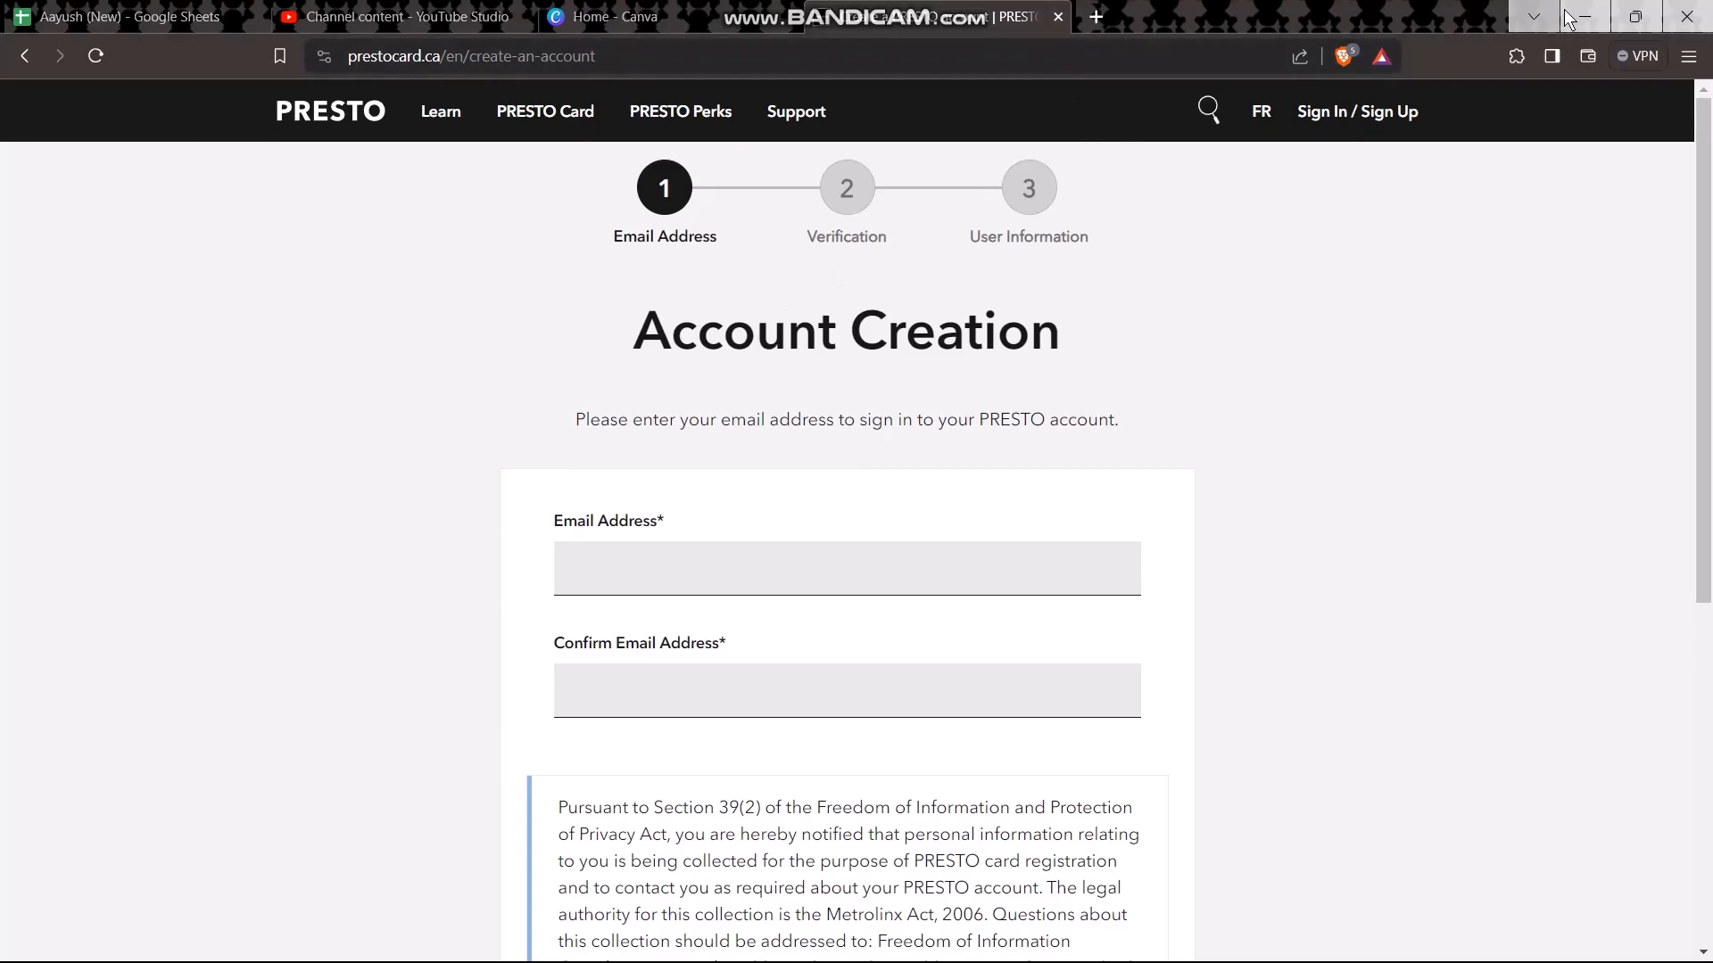
- Minimize the browser window so the desktop is showing
{"action": "left_click", "coordinate": [1531, 16]}
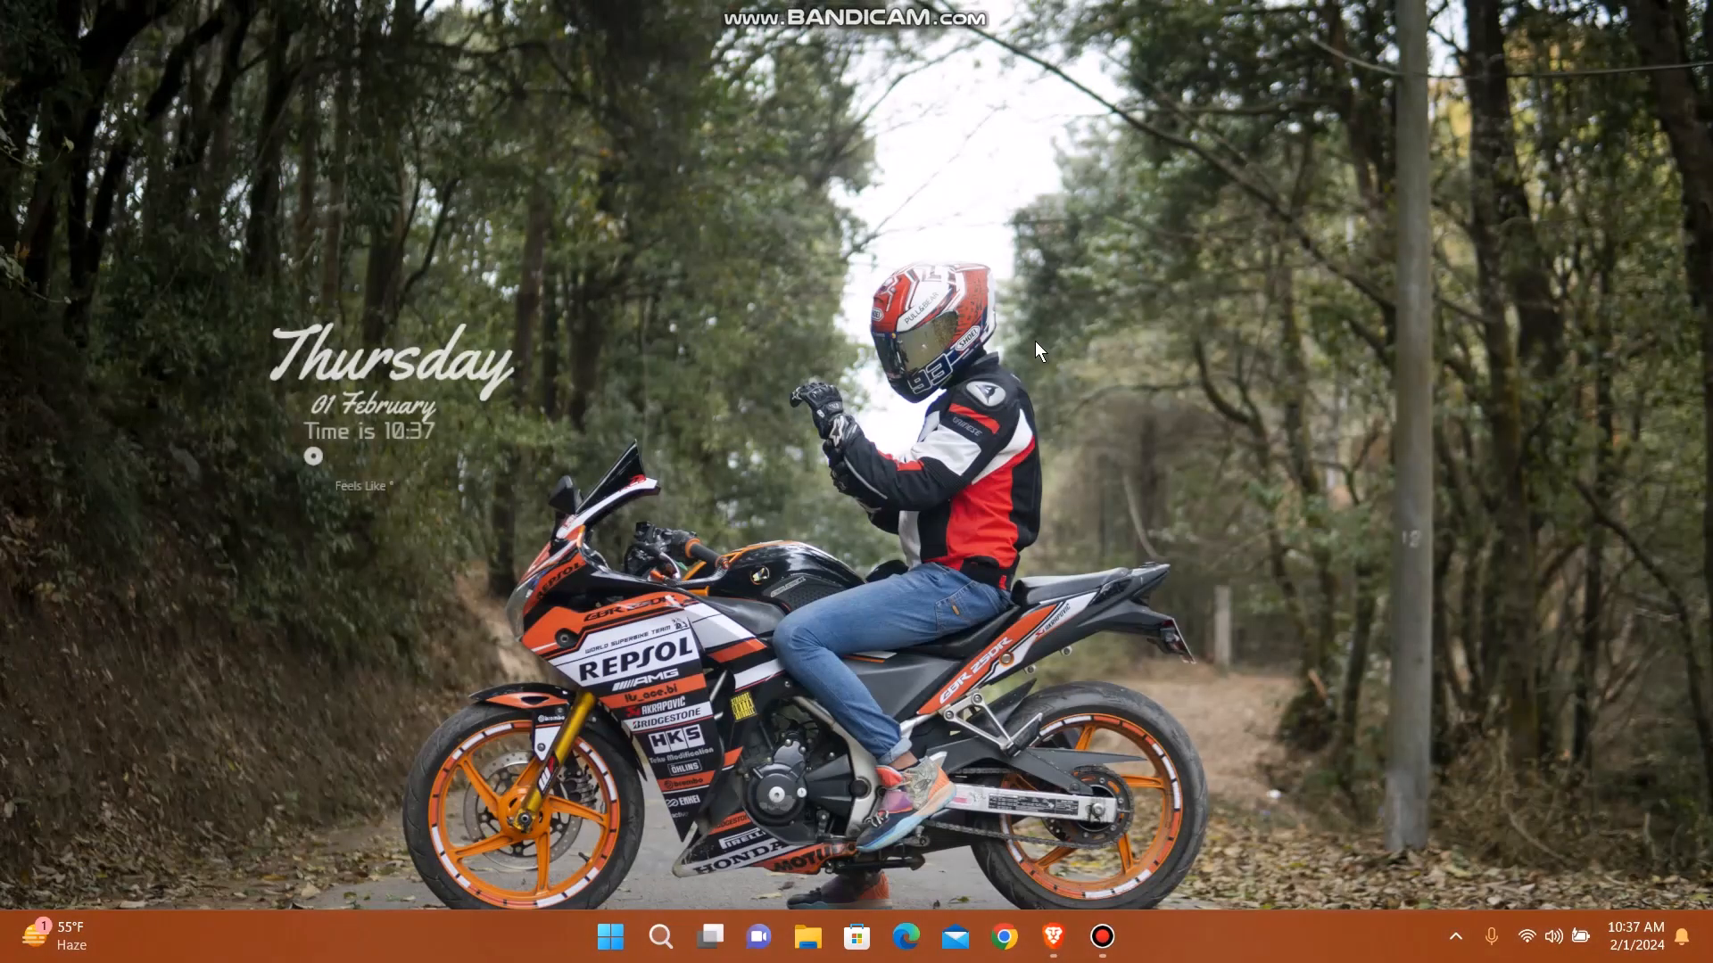